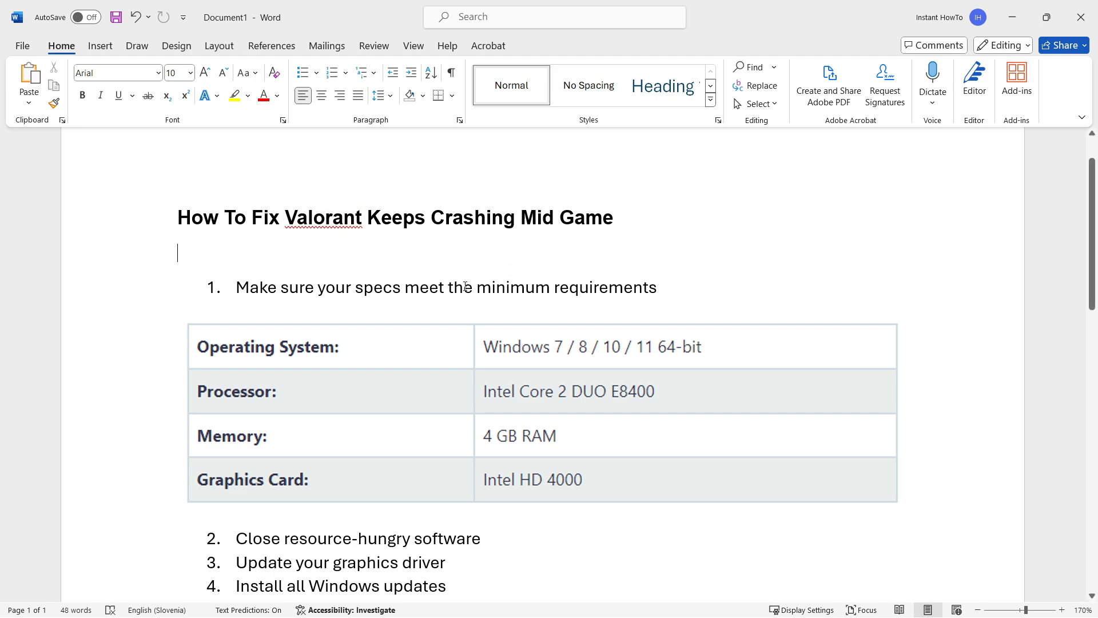
mouse_move(367, 257)
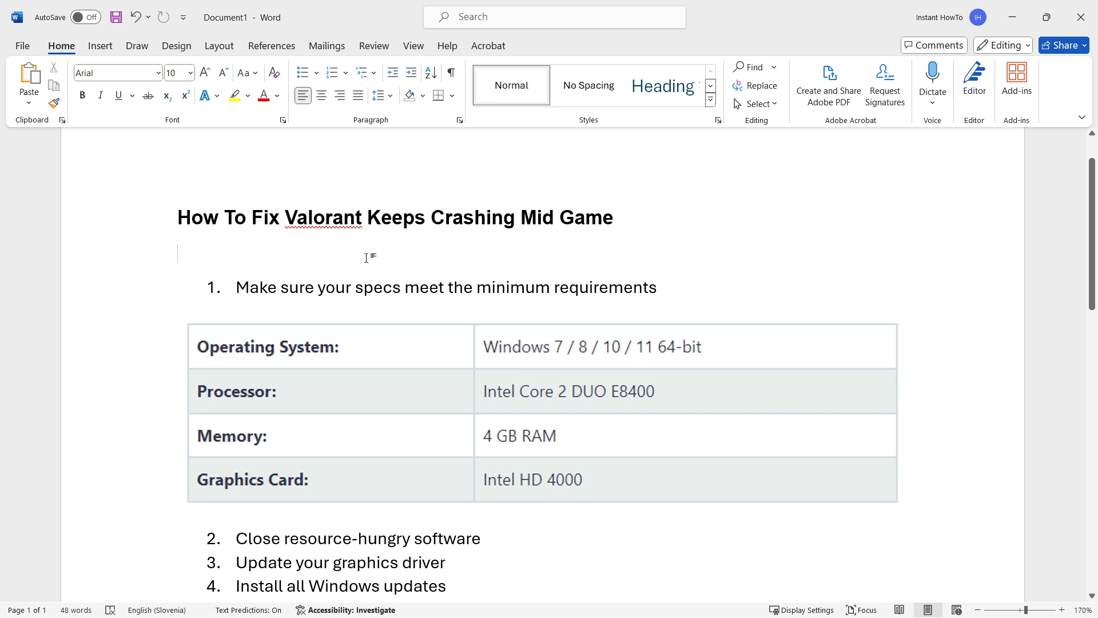
Scroll through the crash-fix guide and expand the hidden tray icons of background apps
scroll("down", 3)
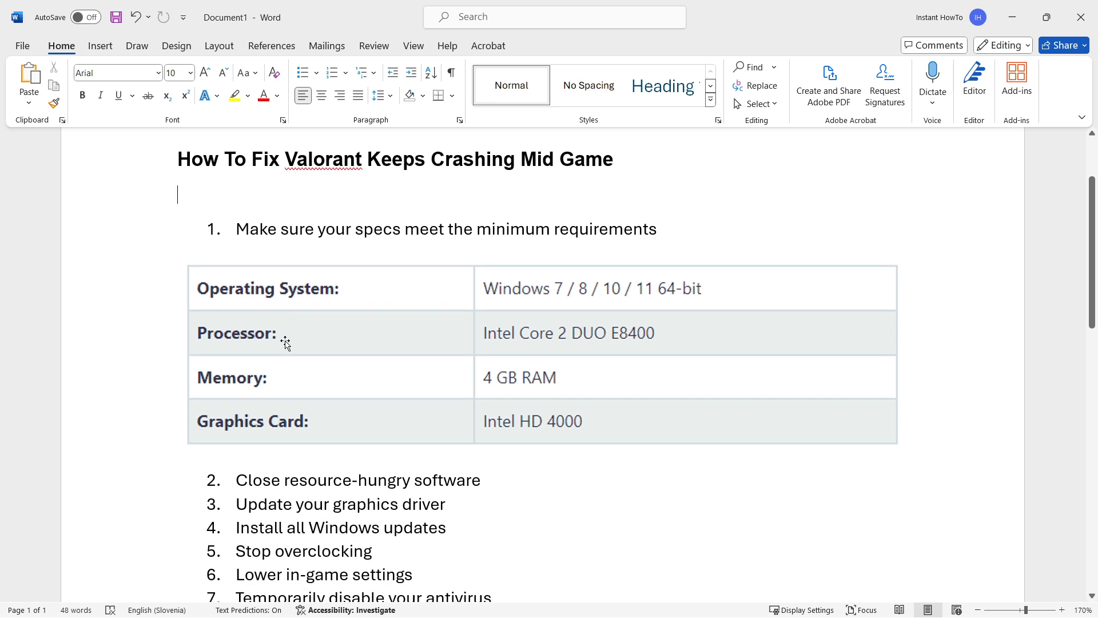
mouse_move(525, 288)
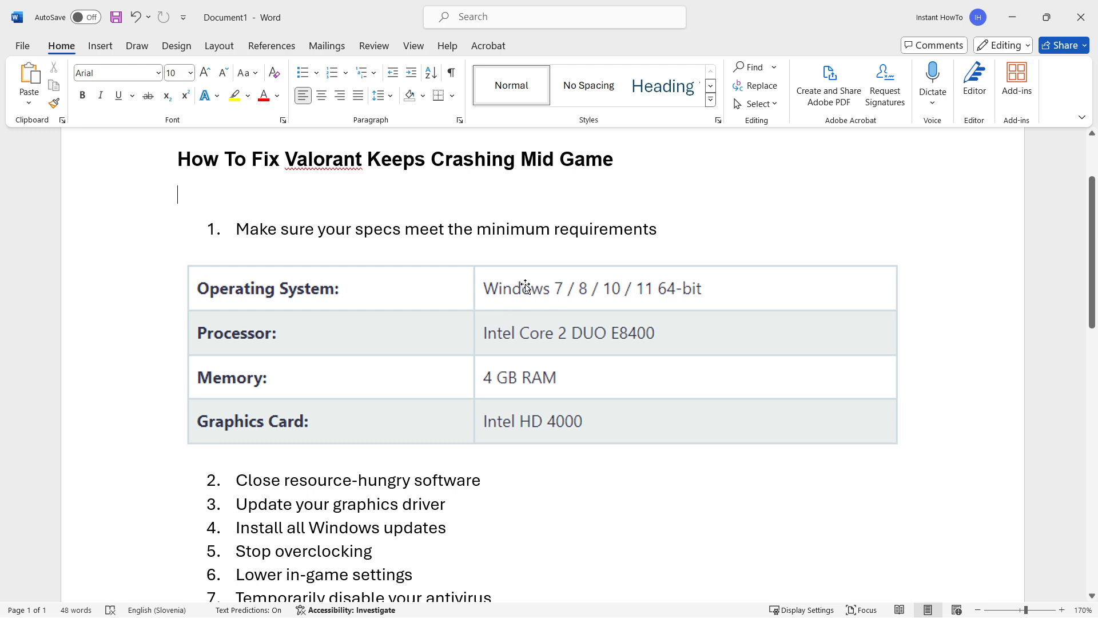
mouse_move(619, 305)
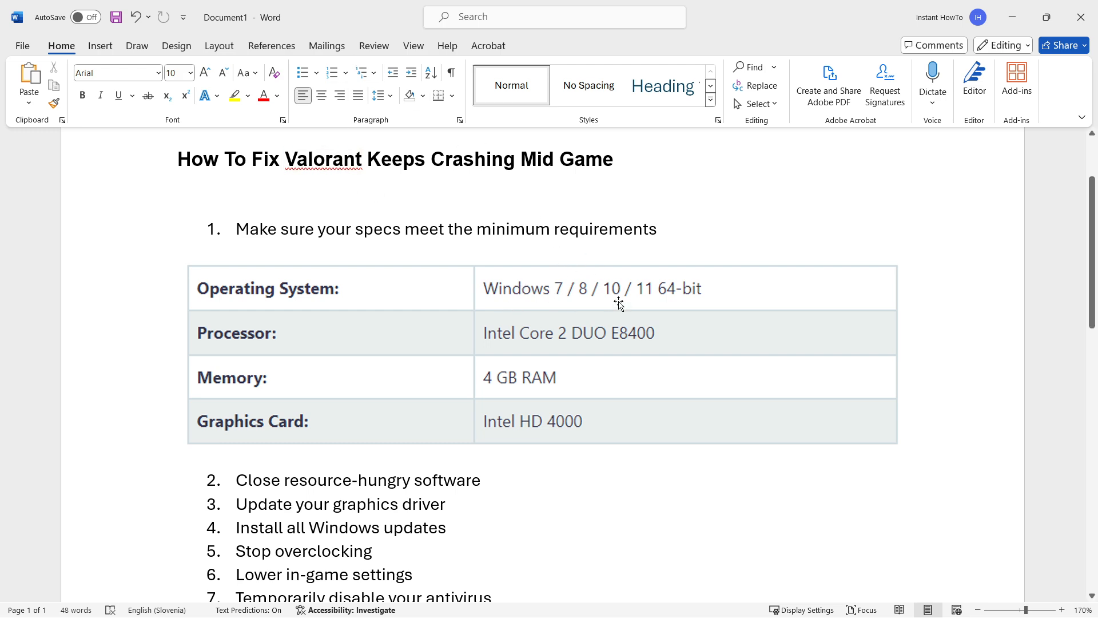
mouse_move(640, 308)
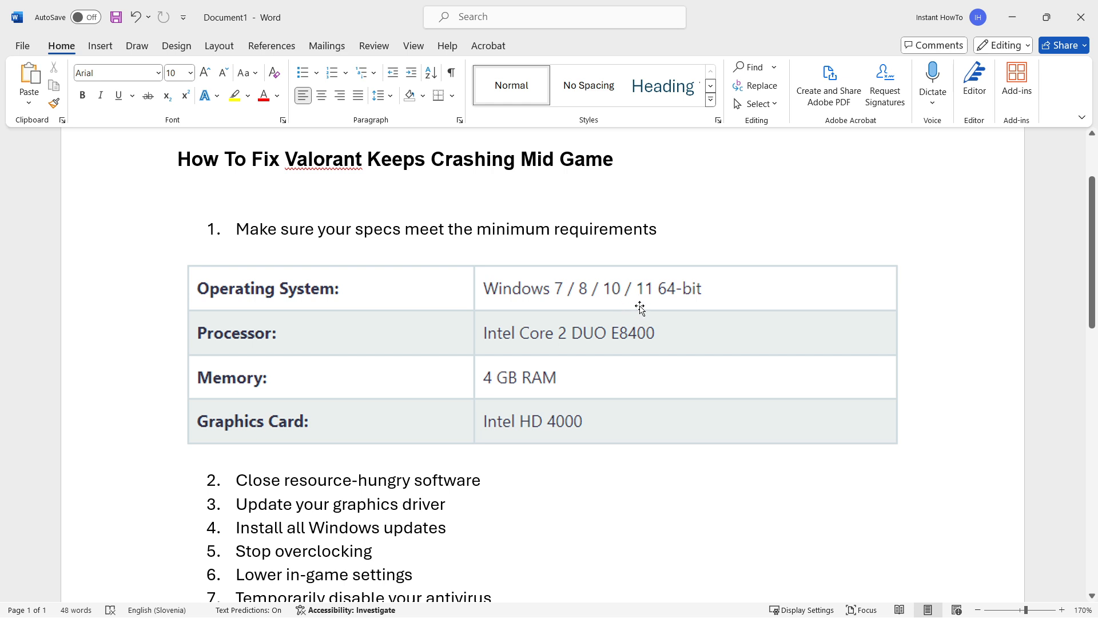
mouse_move(610, 325)
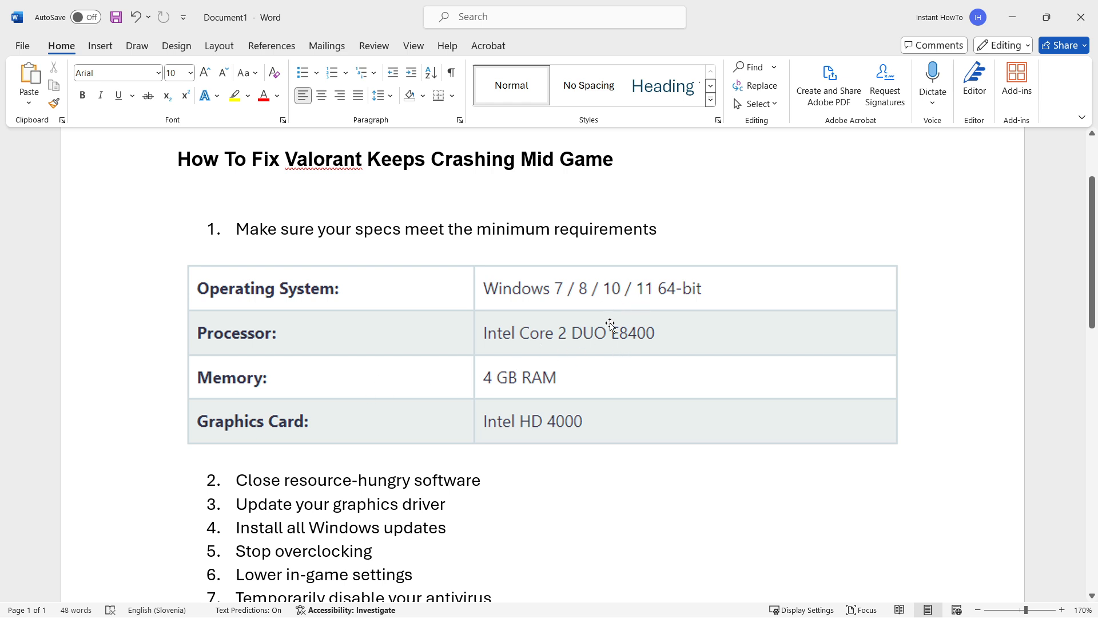
left_click(179, 193)
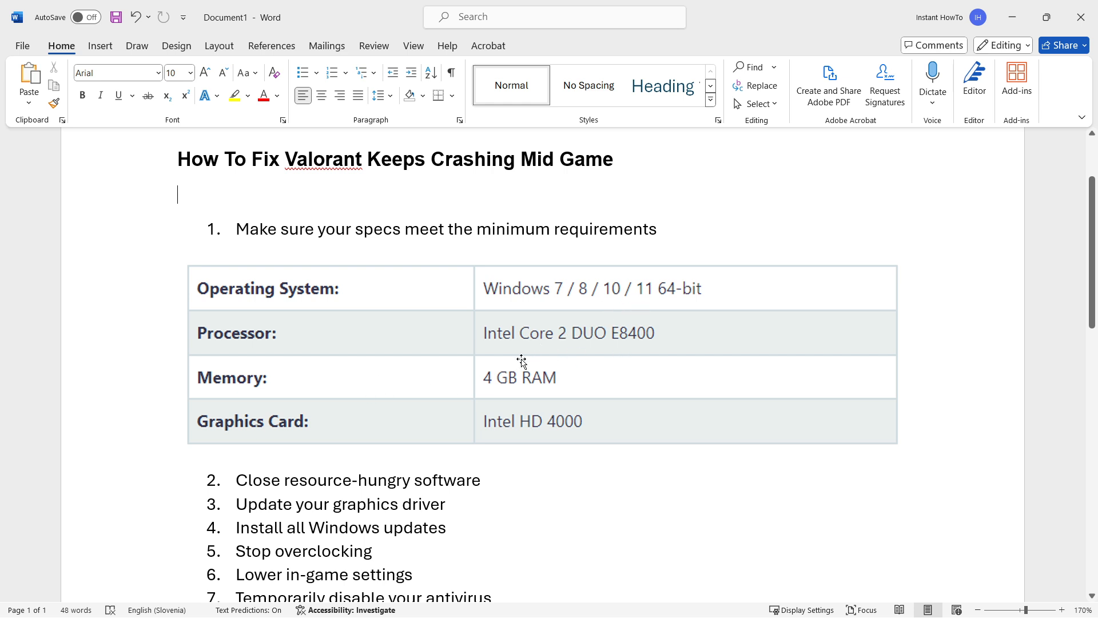
mouse_move(551, 377)
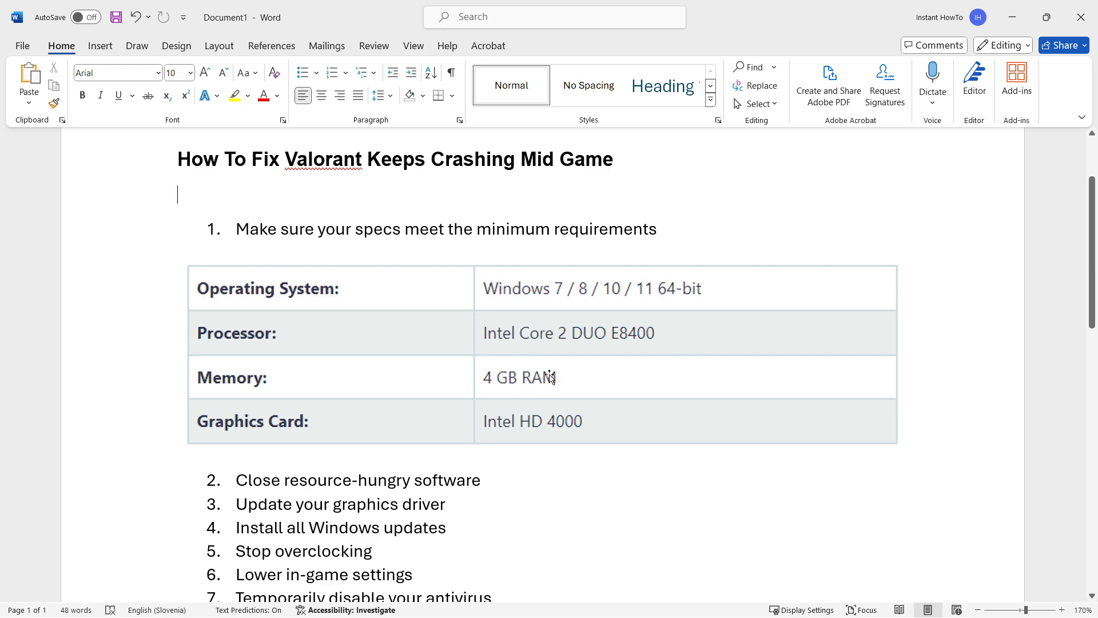
mouse_move(292, 381)
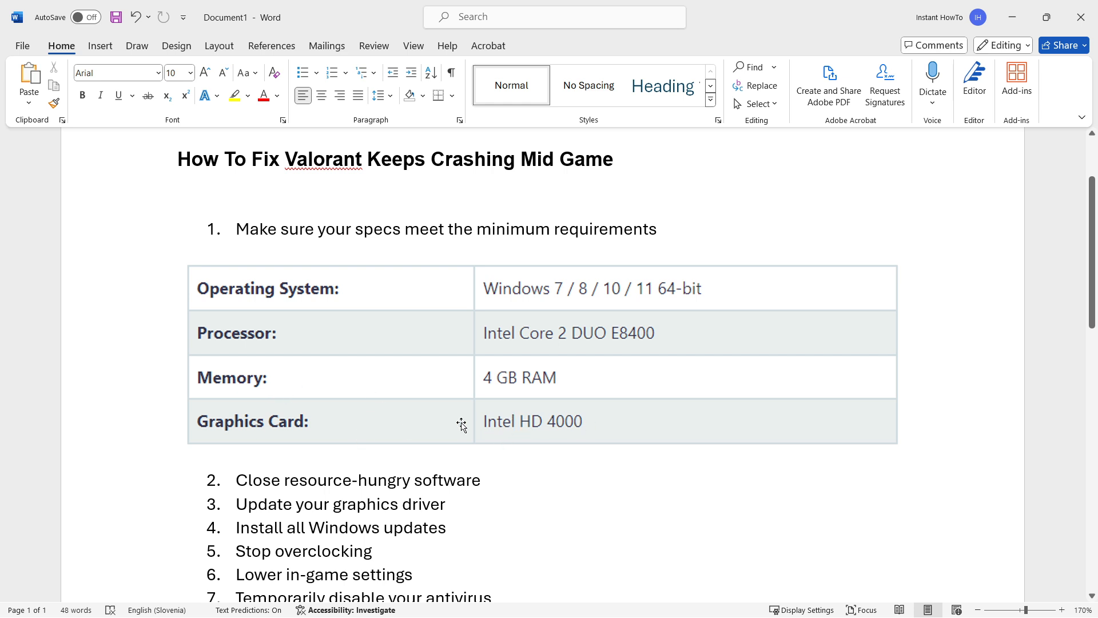
scroll("down", 3)
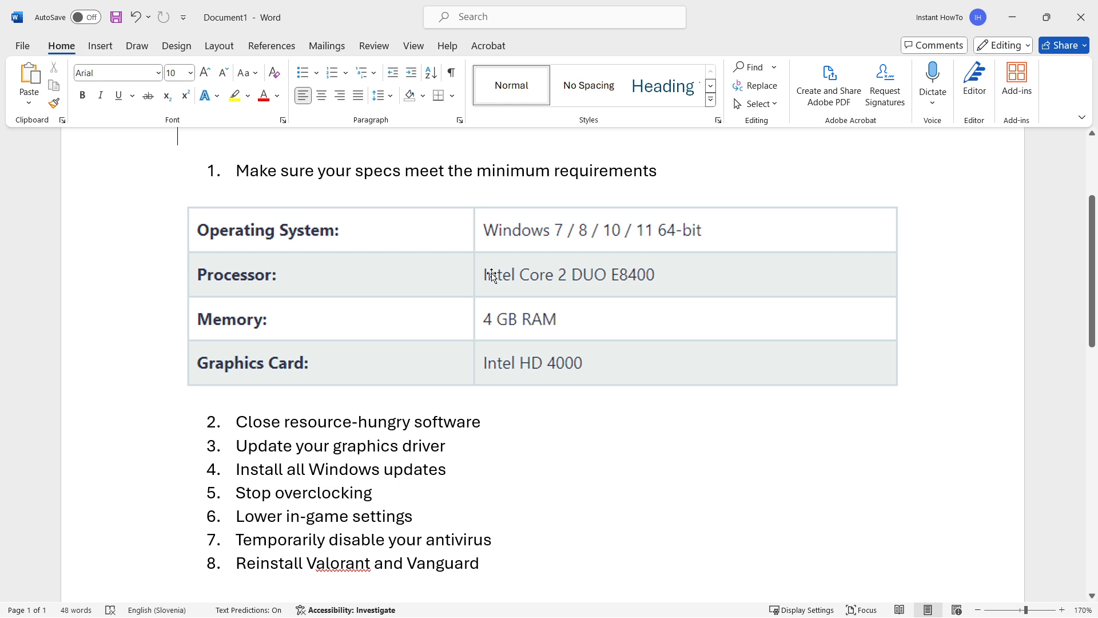
mouse_move(693, 349)
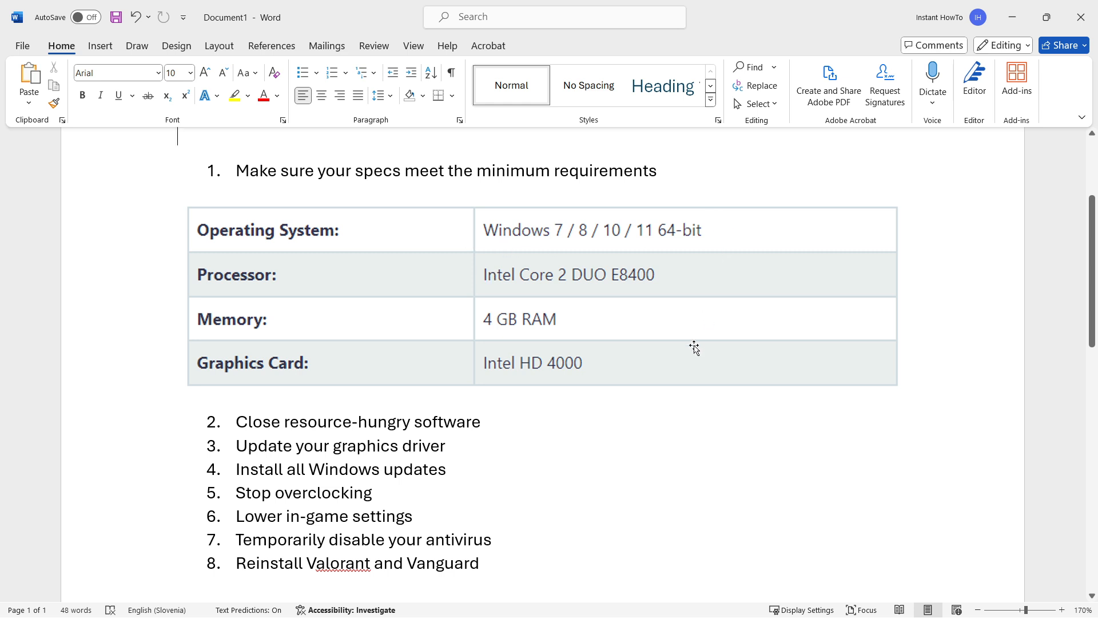
mouse_move(603, 258)
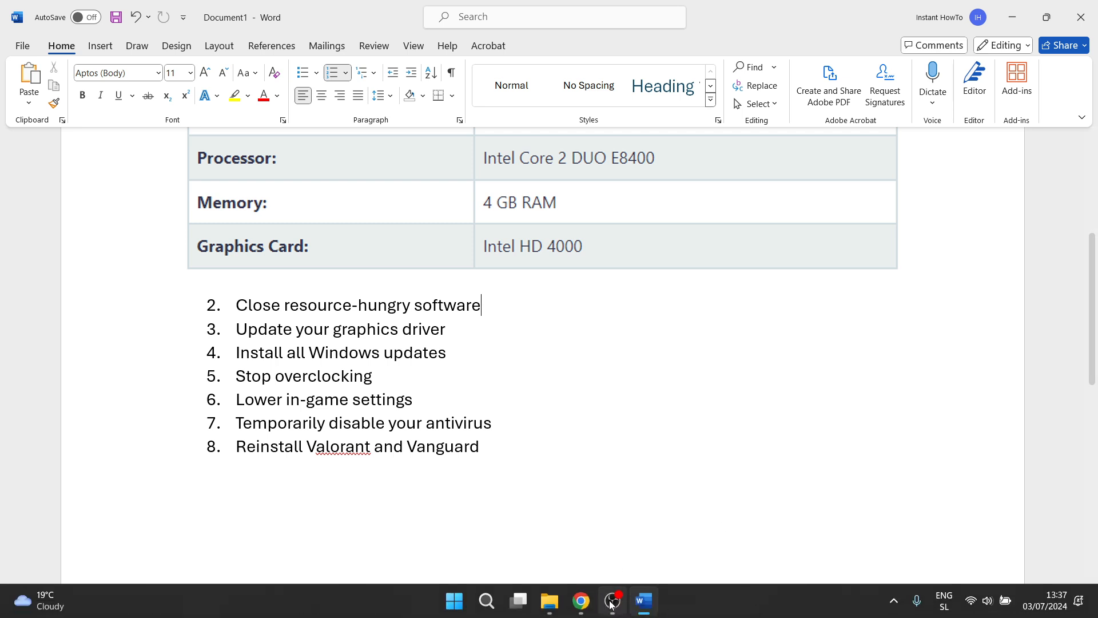
mouse_move(579, 601)
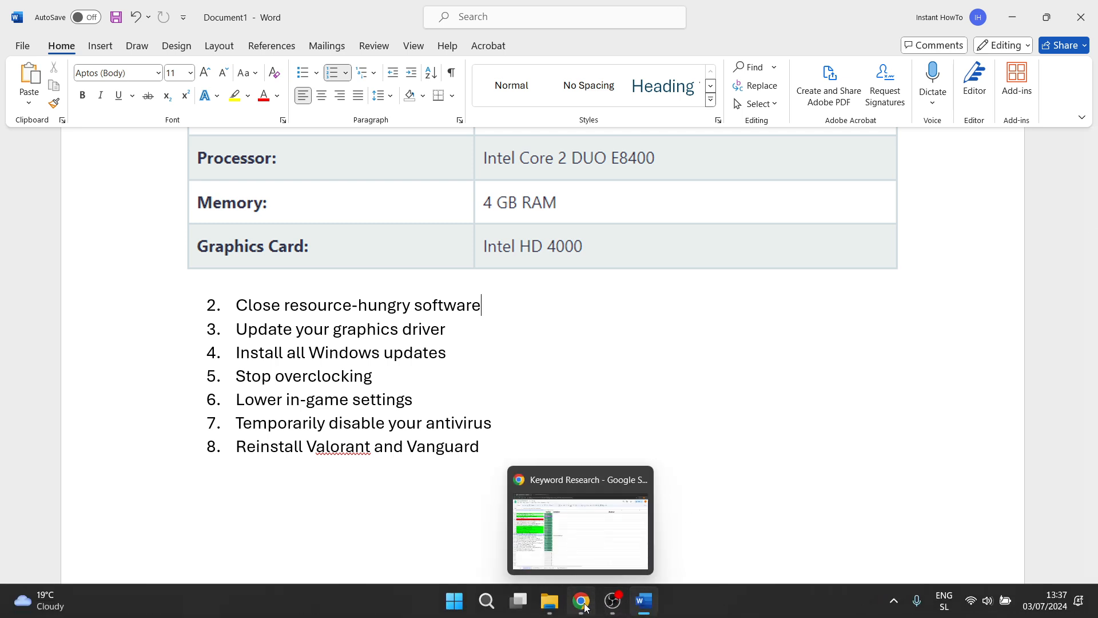
mouse_move(643, 600)
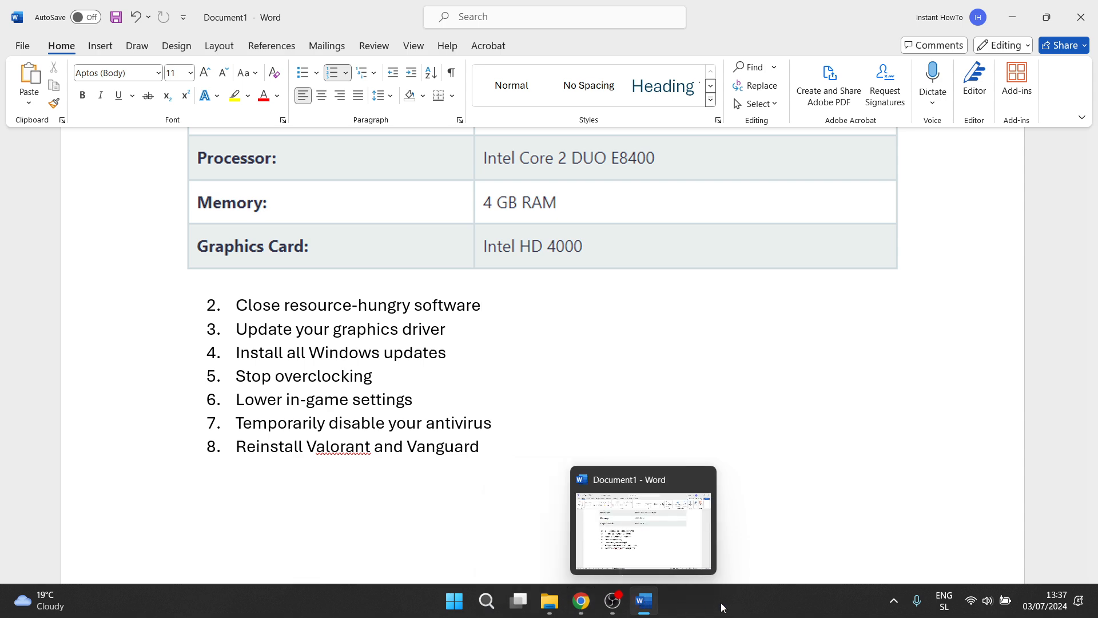
mouse_move(722, 607)
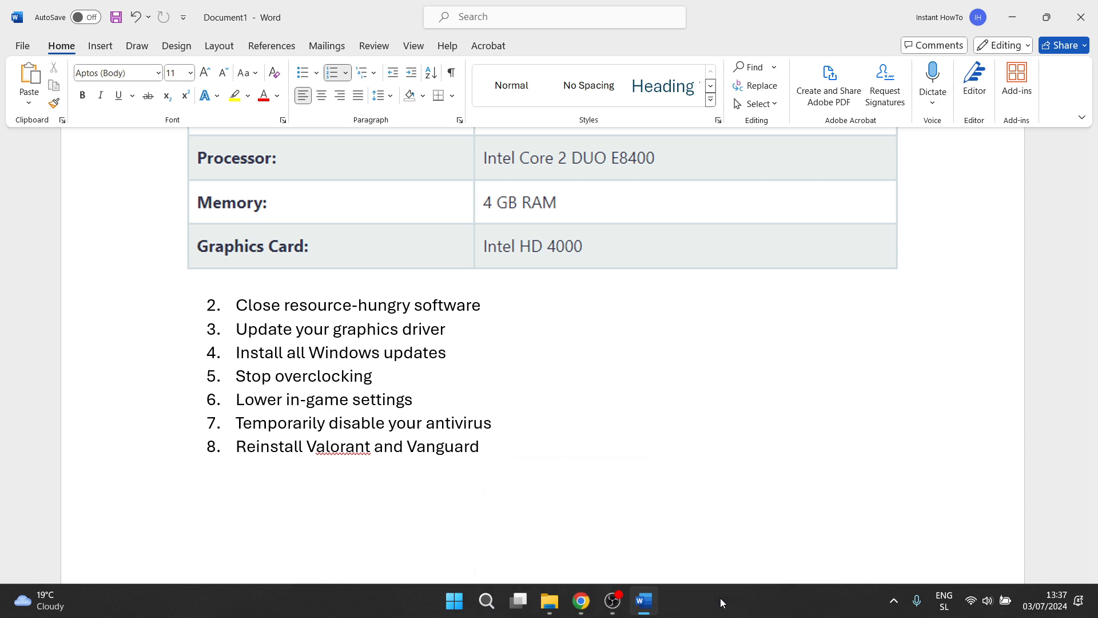
mouse_move(893, 601)
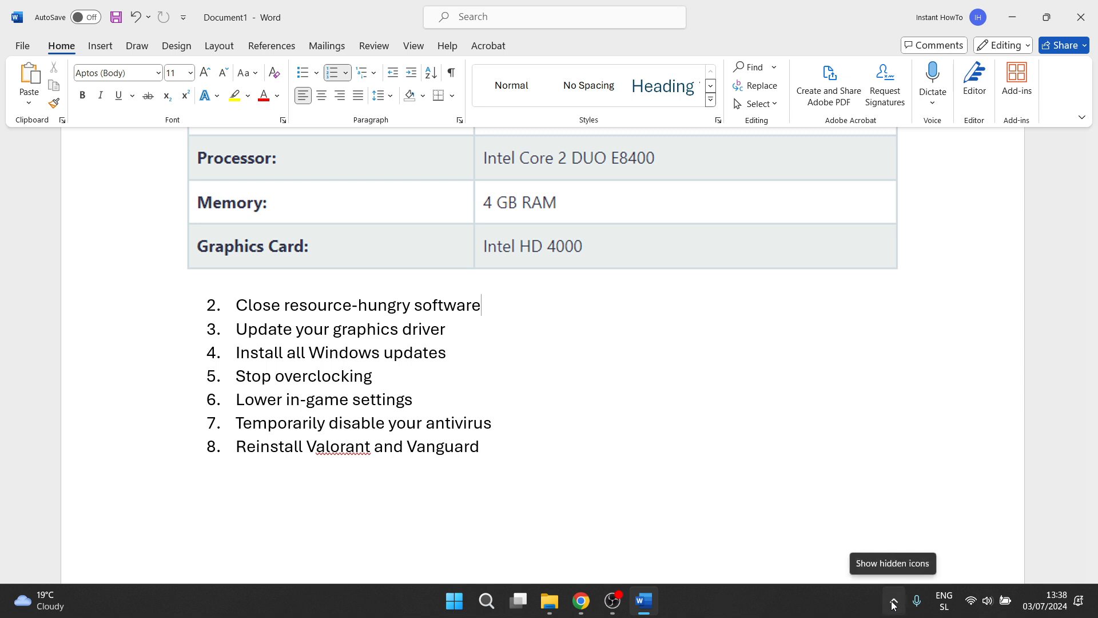
left_click(893, 600)
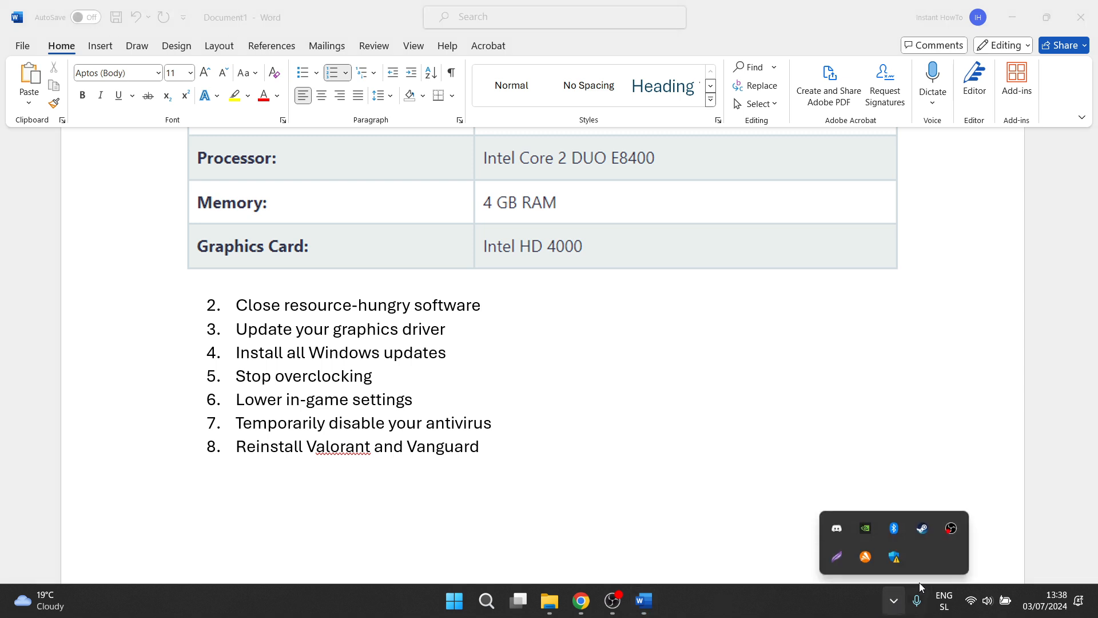
mouse_move(838, 535)
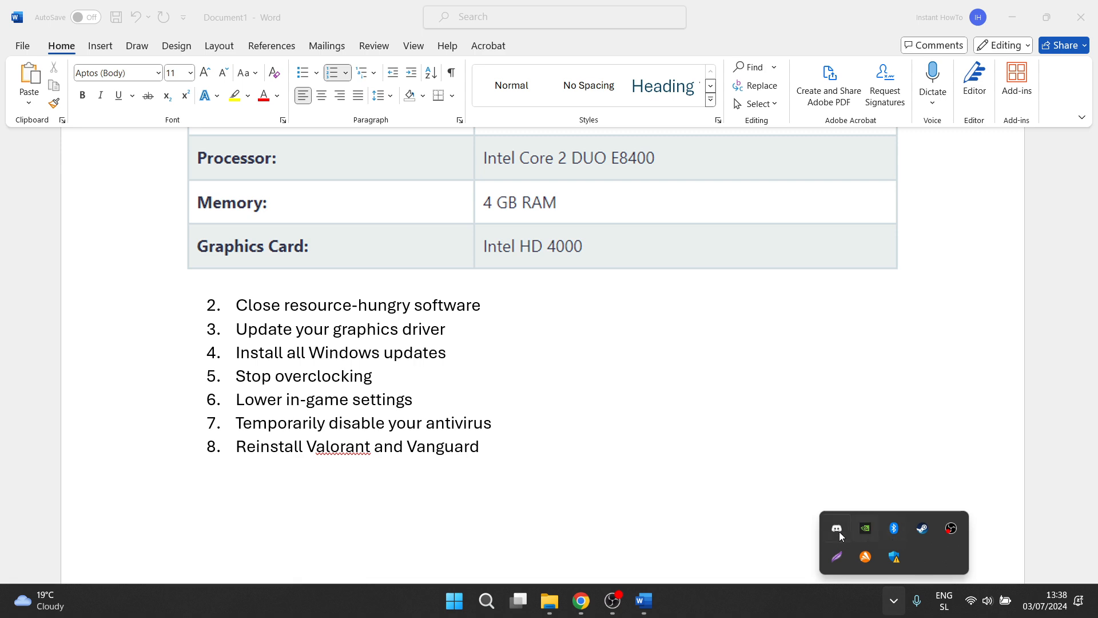
mouse_move(848, 541)
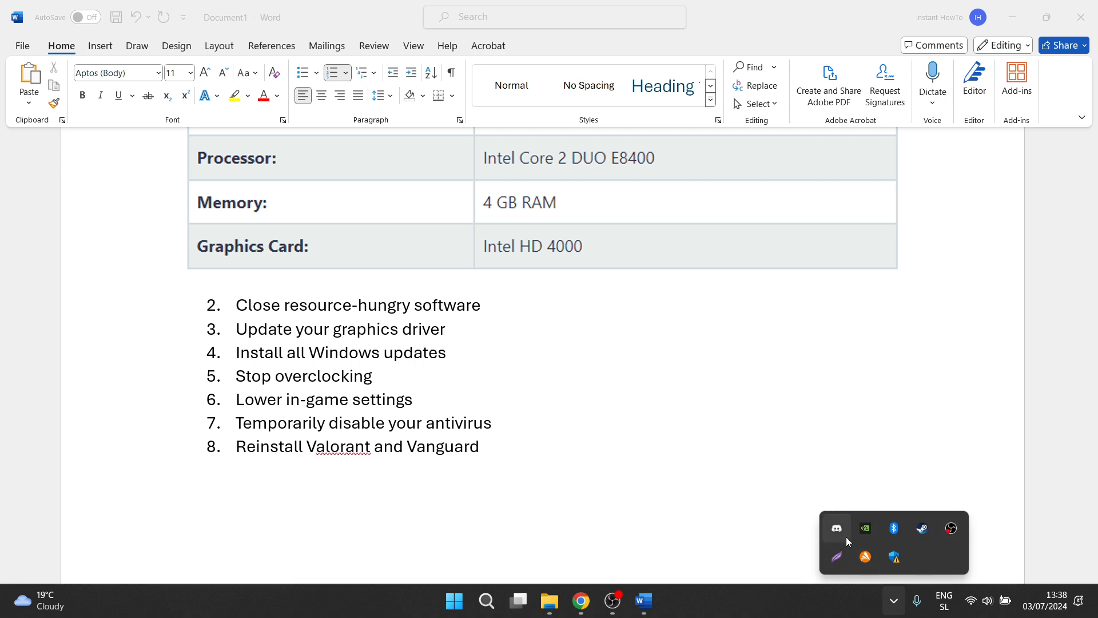
mouse_move(893, 528)
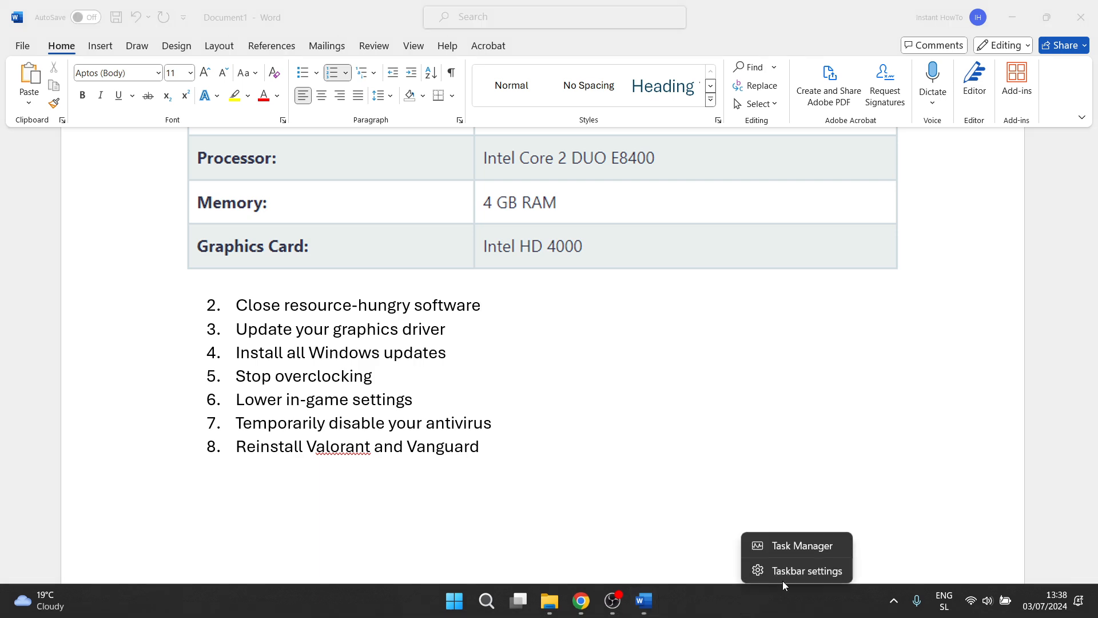
Open Task Manager on its Processes list showing memory use of Chrome, OBS, Steam, Discord
left_click(801, 546)
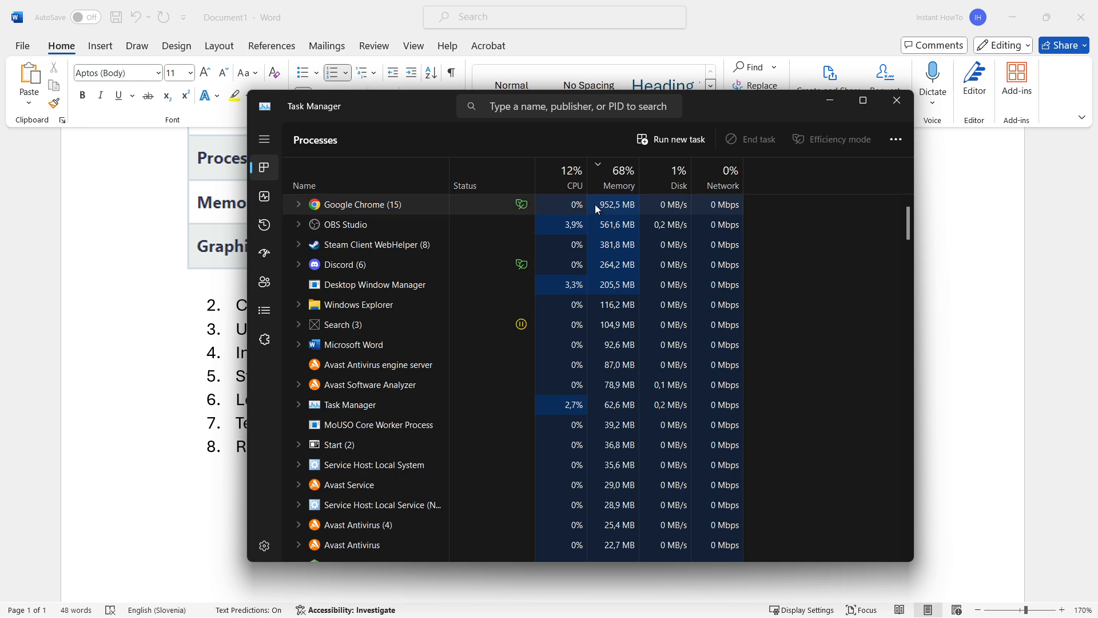
mouse_move(426, 301)
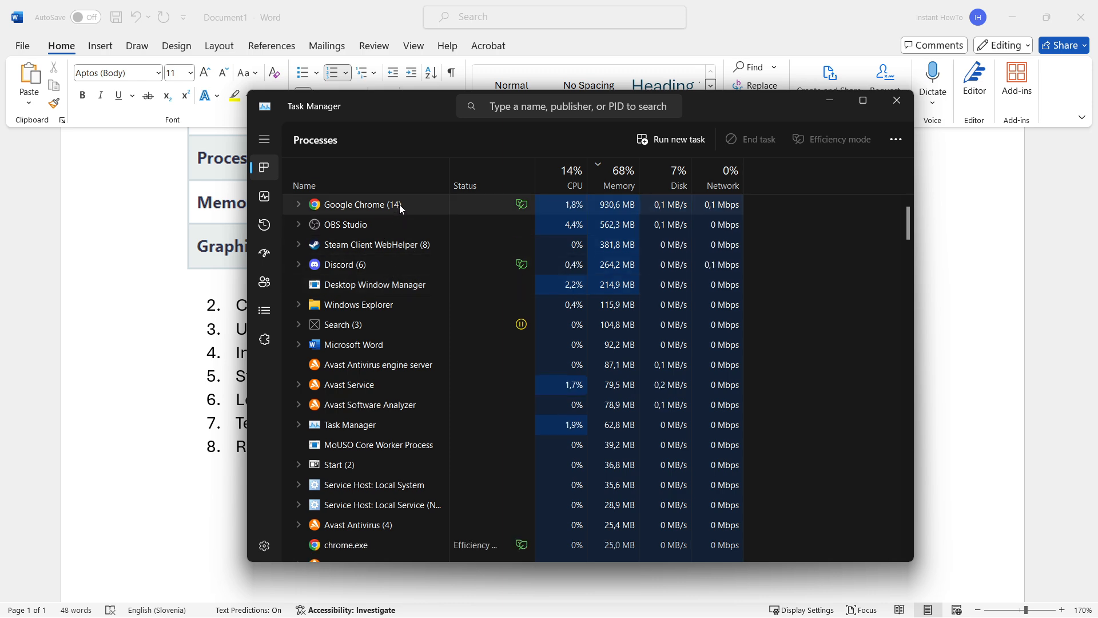
left_click(896, 100)
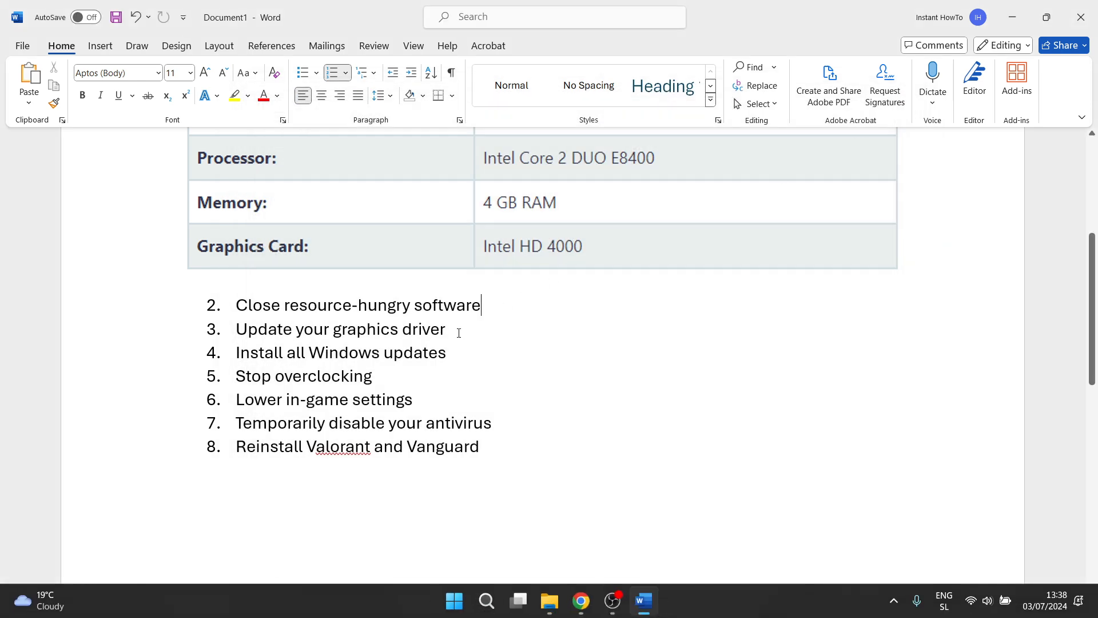
left_click(460, 330)
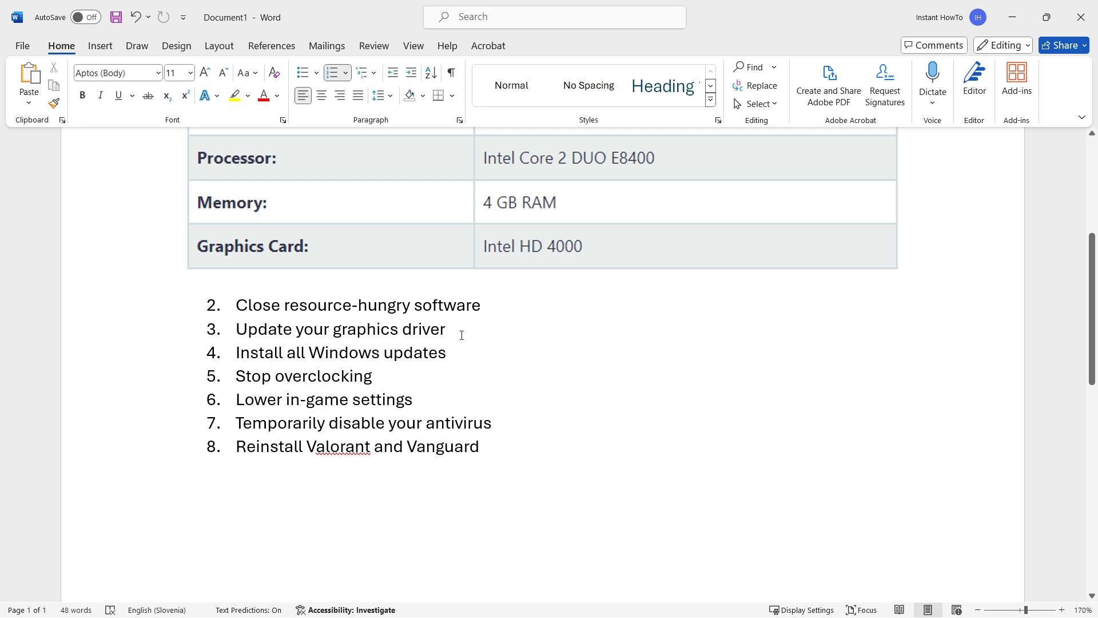
left_click(445, 328)
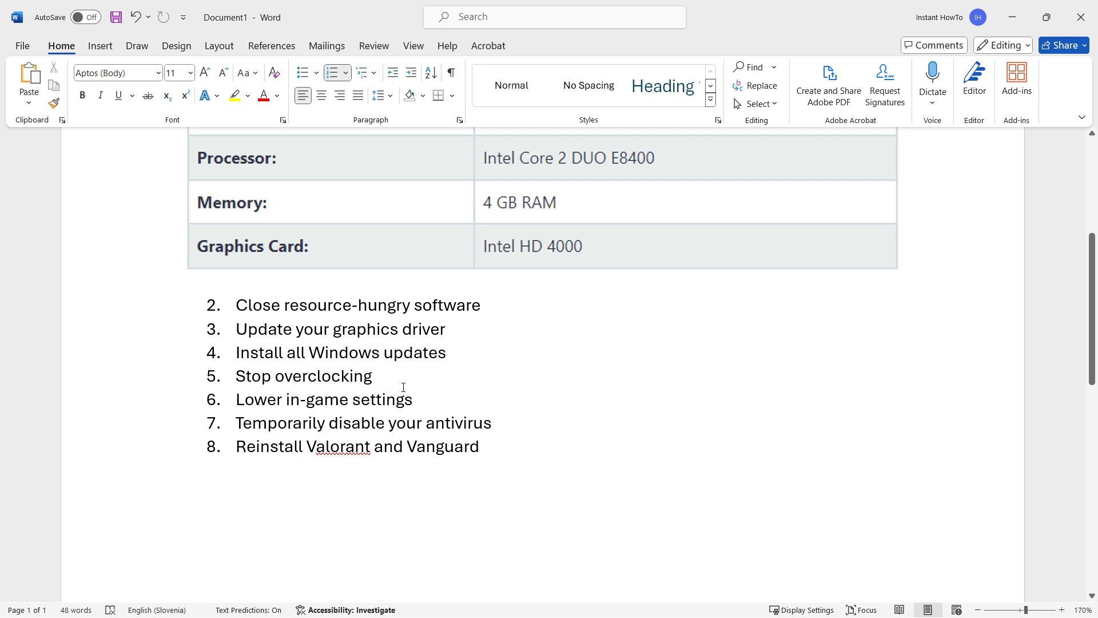
scroll("up", 3)
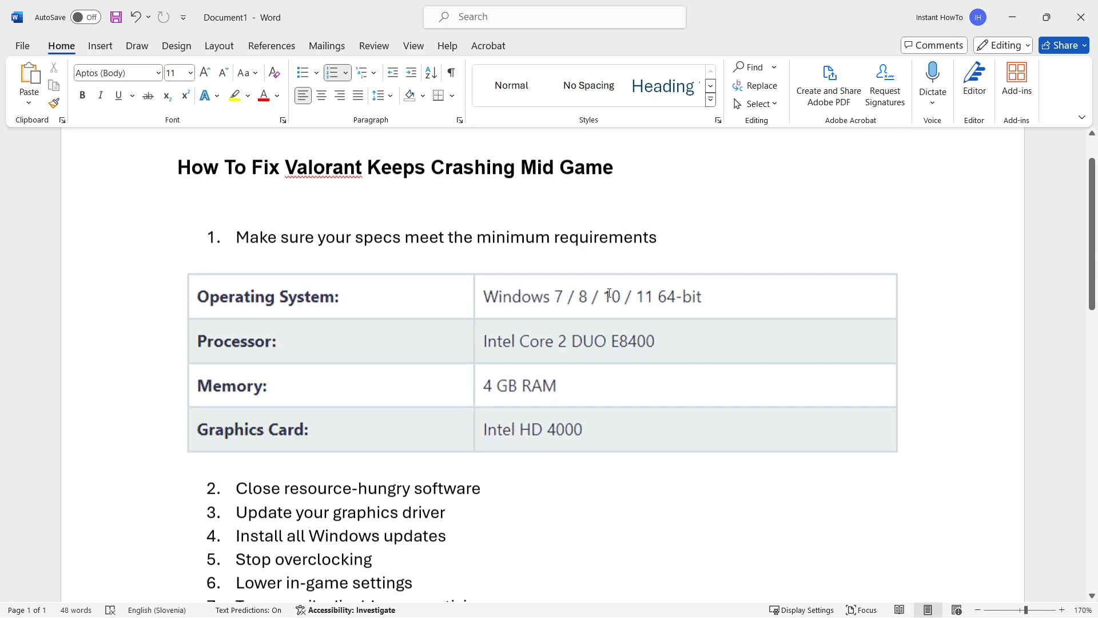
scroll("down", 3)
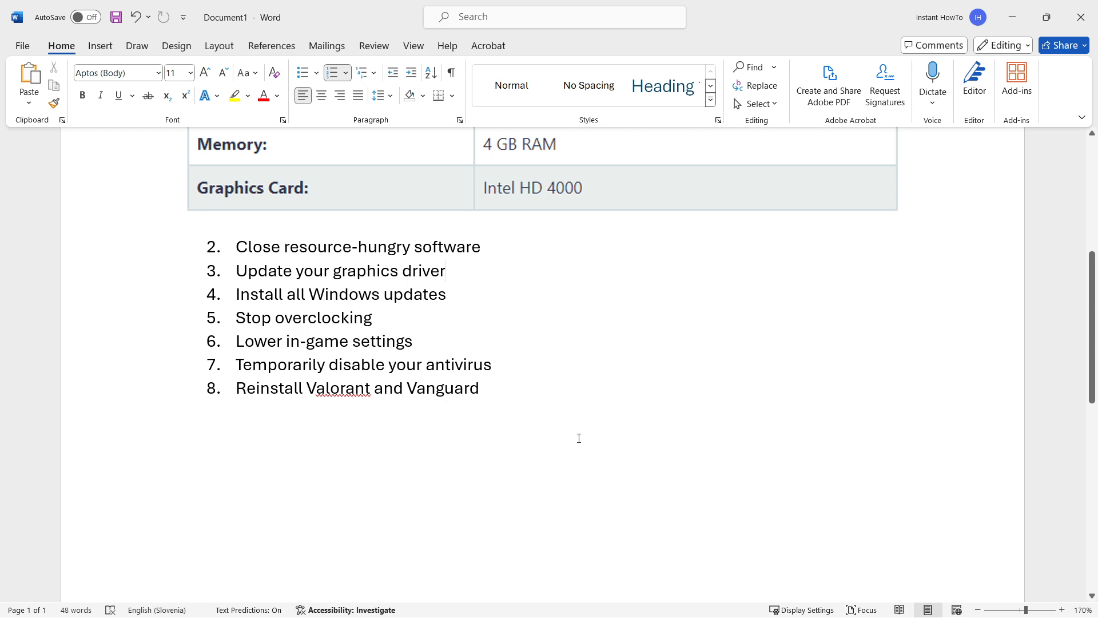
Search Start for 'update' and run Check for updates on the Windows Update page
left_click(485, 600)
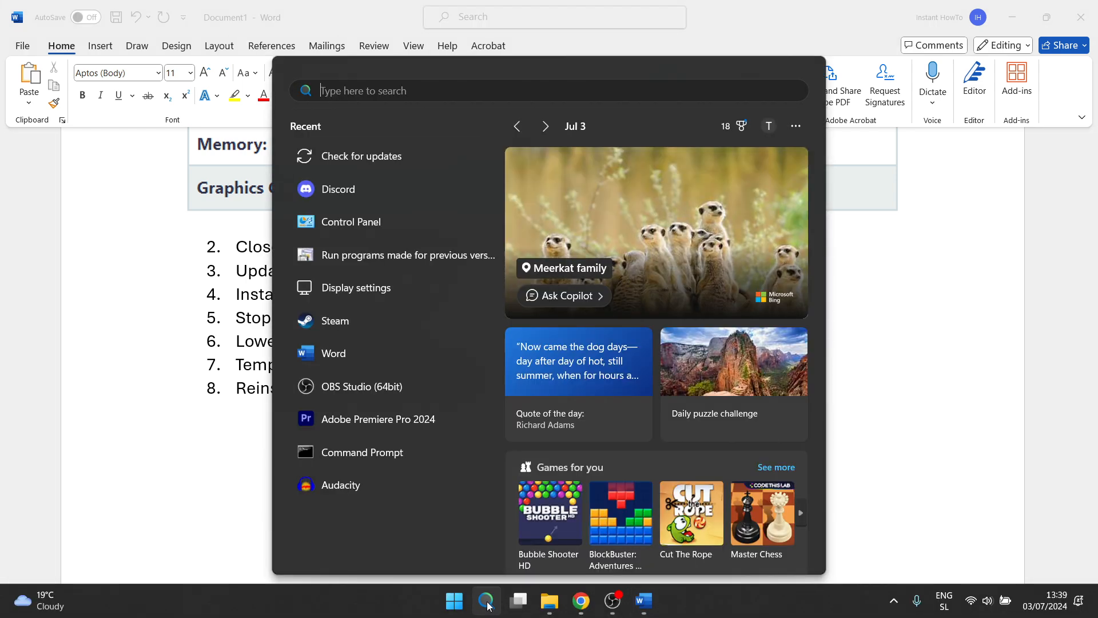
type("update")
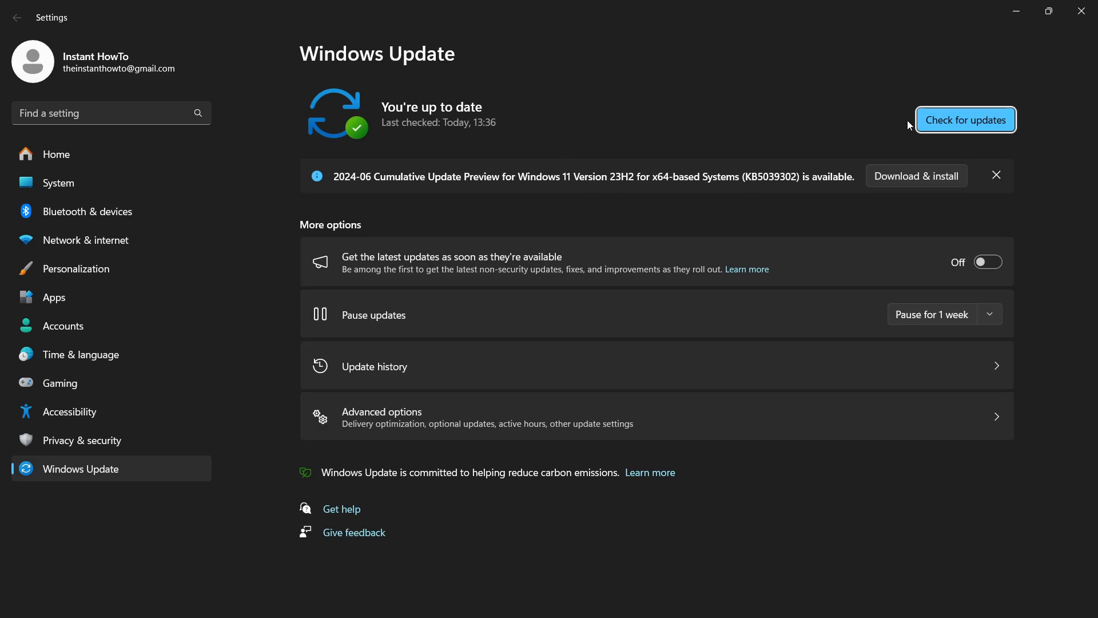
left_click(965, 120)
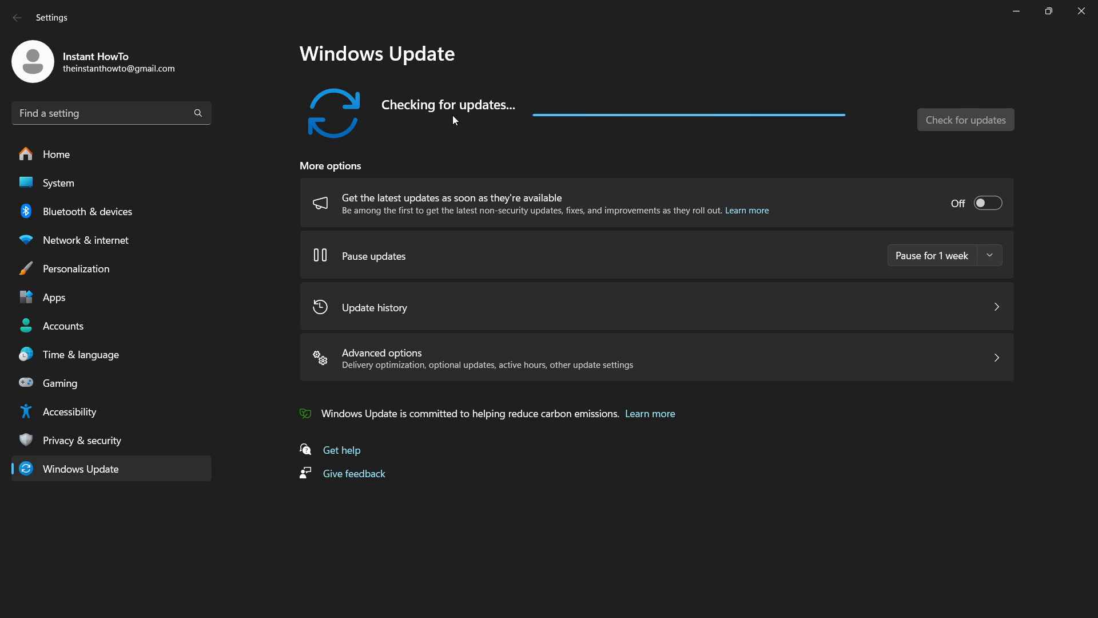
mouse_move(565, 109)
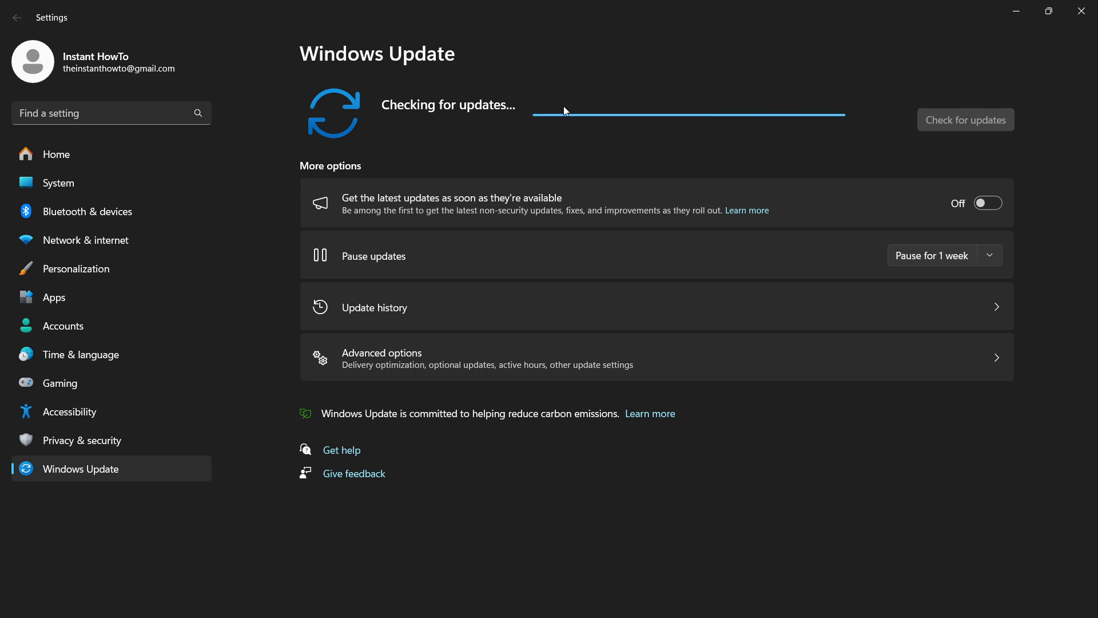
mouse_move(972, 29)
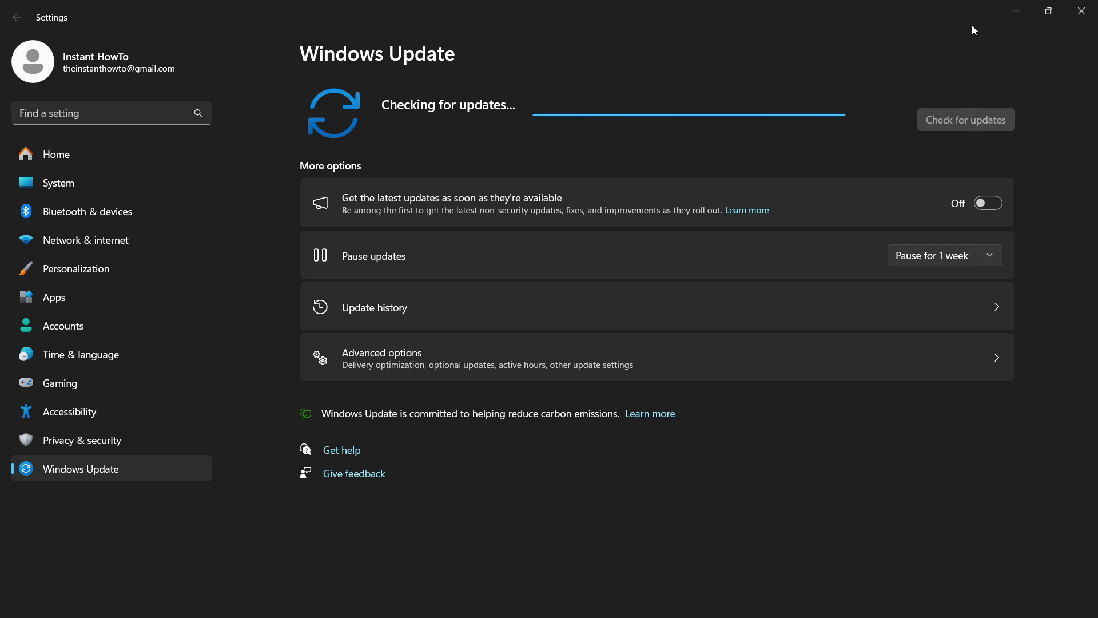
mouse_move(839, 136)
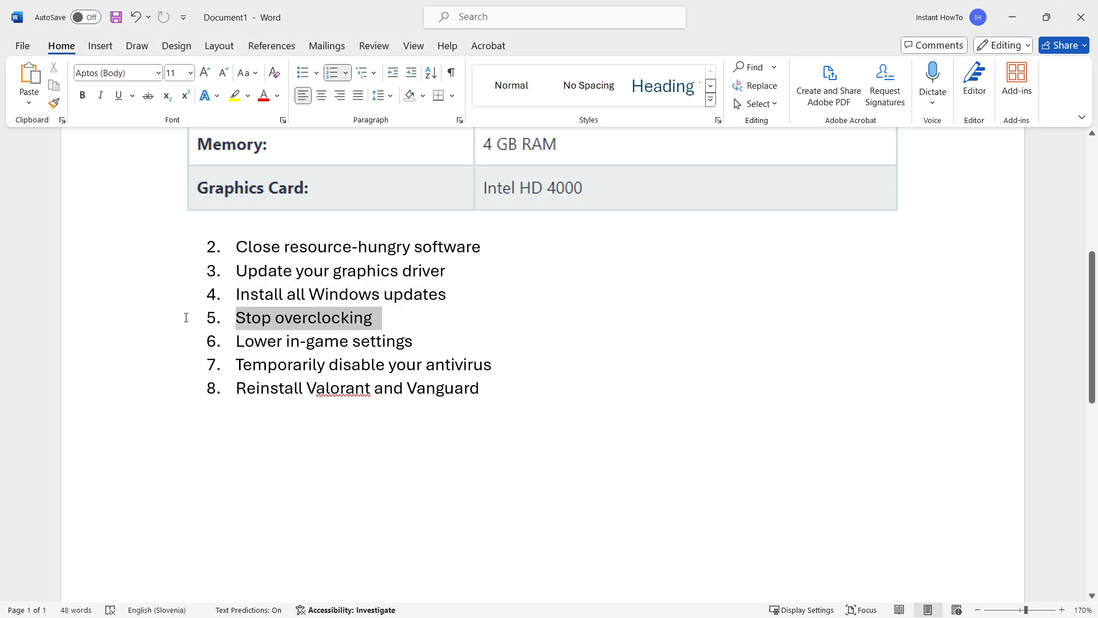
left_click(405, 328)
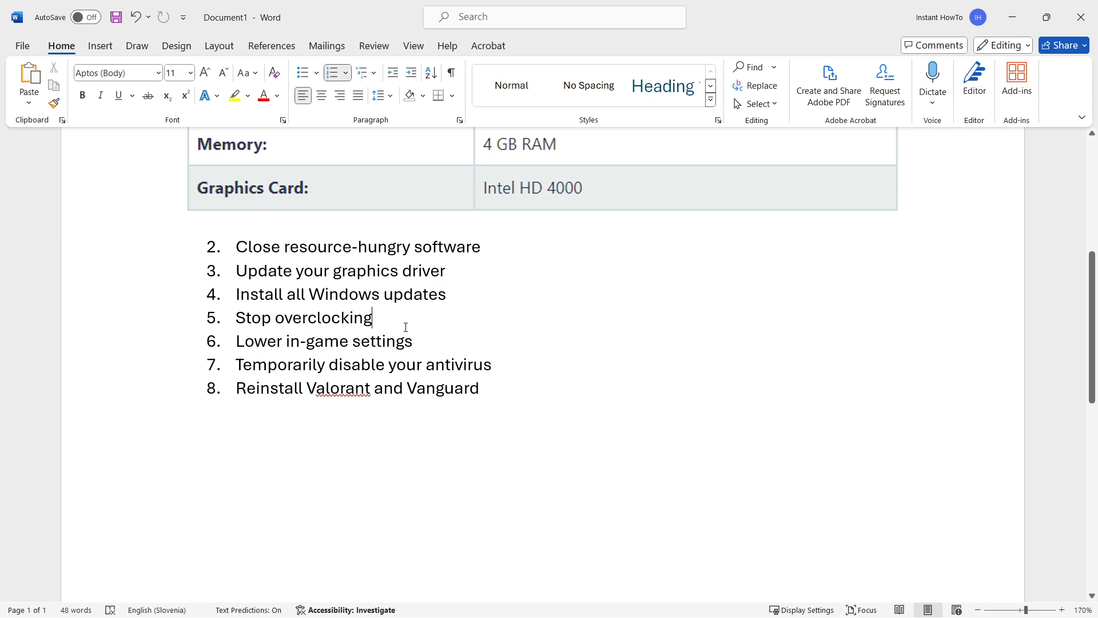
mouse_move(396, 323)
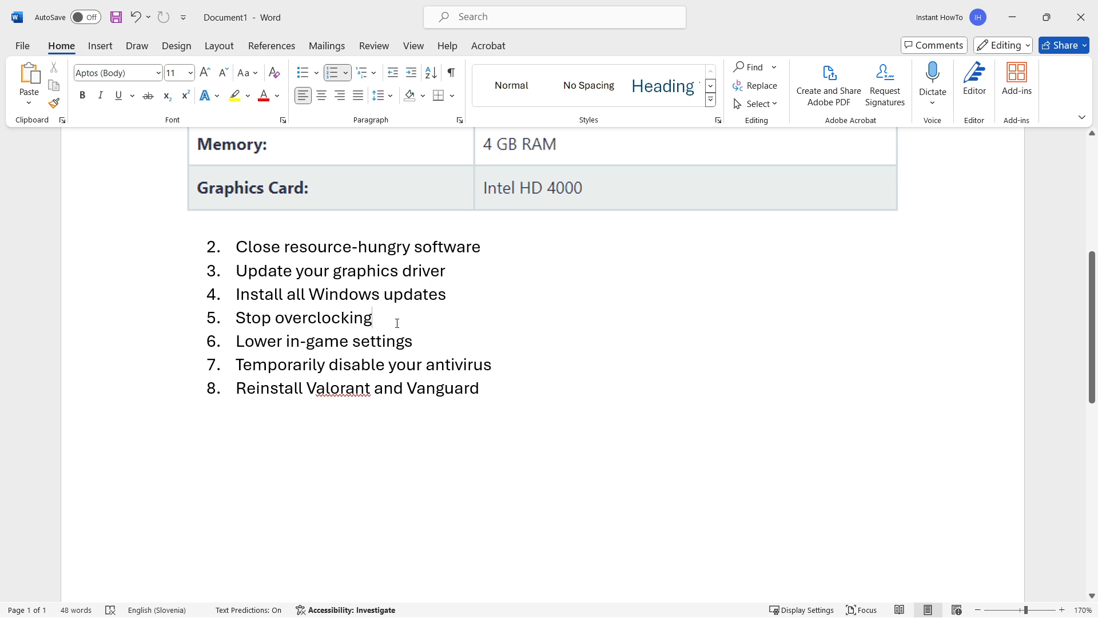
mouse_move(420, 343)
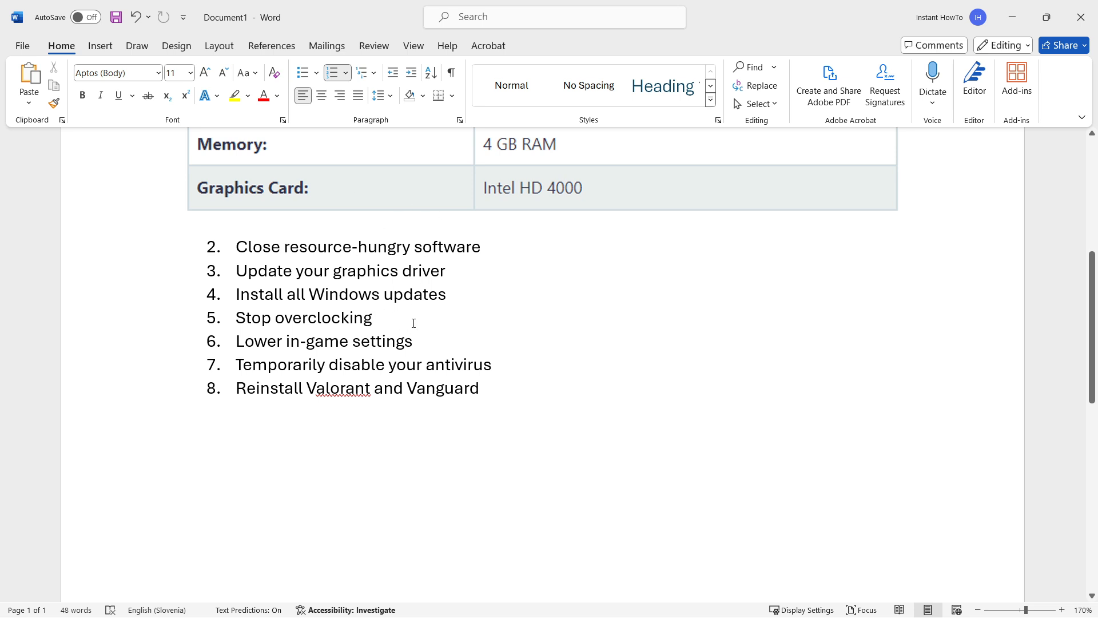
left_click(361, 364)
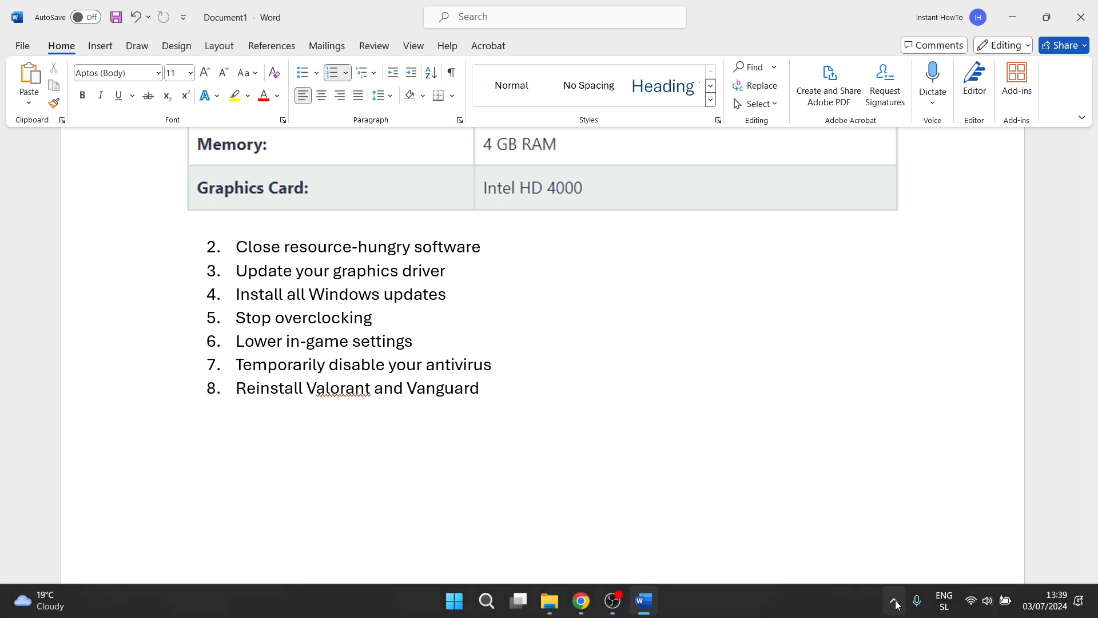
left_click(893, 601)
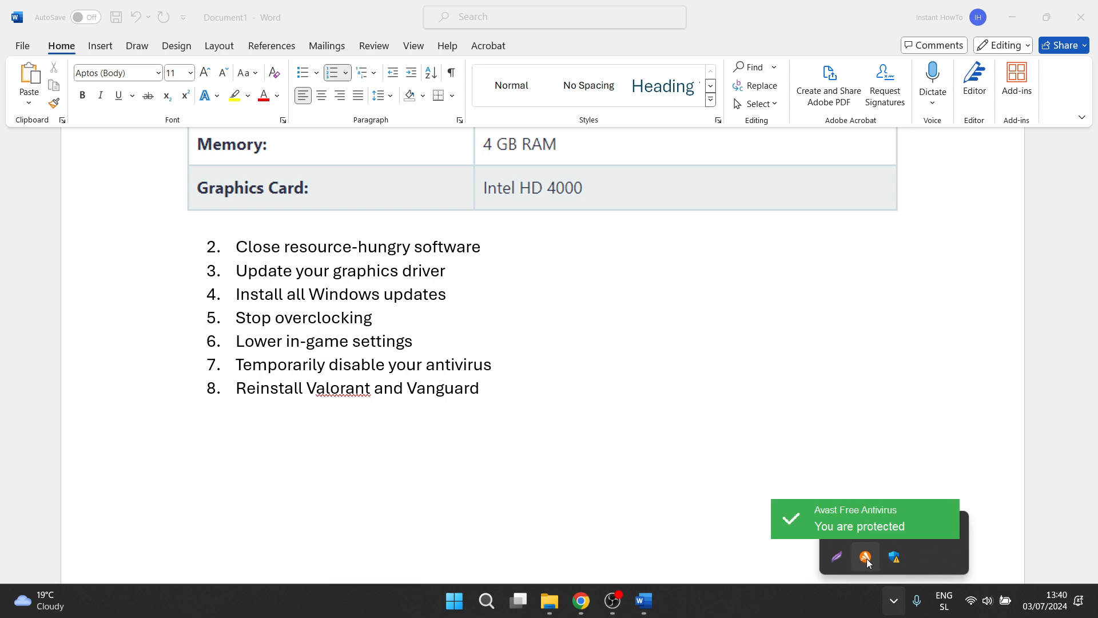
right_click(865, 556)
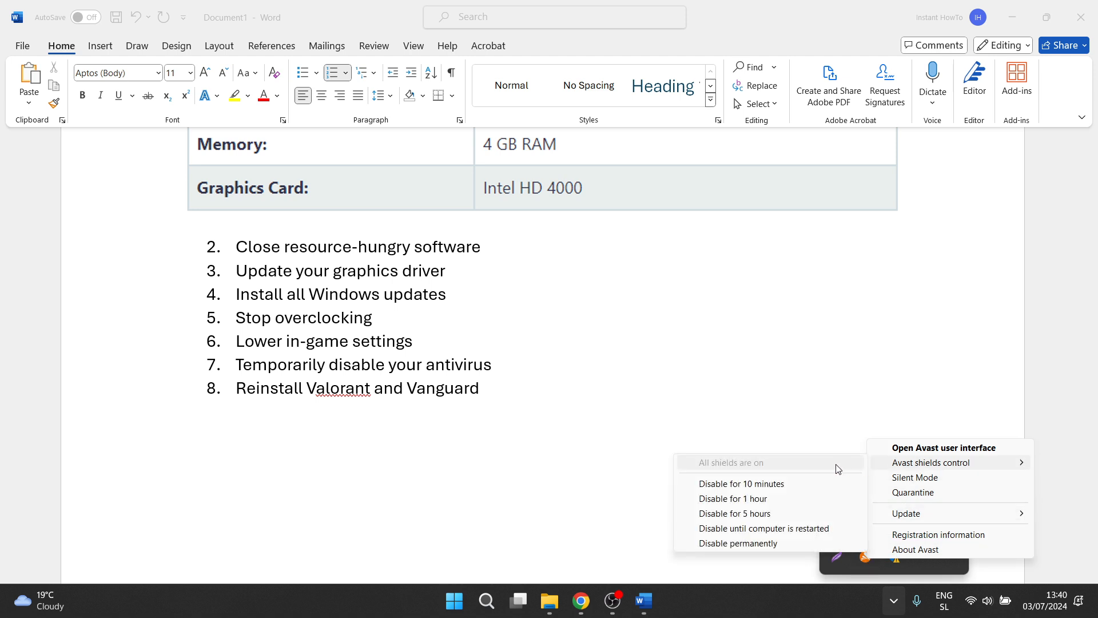
mouse_move(755, 506)
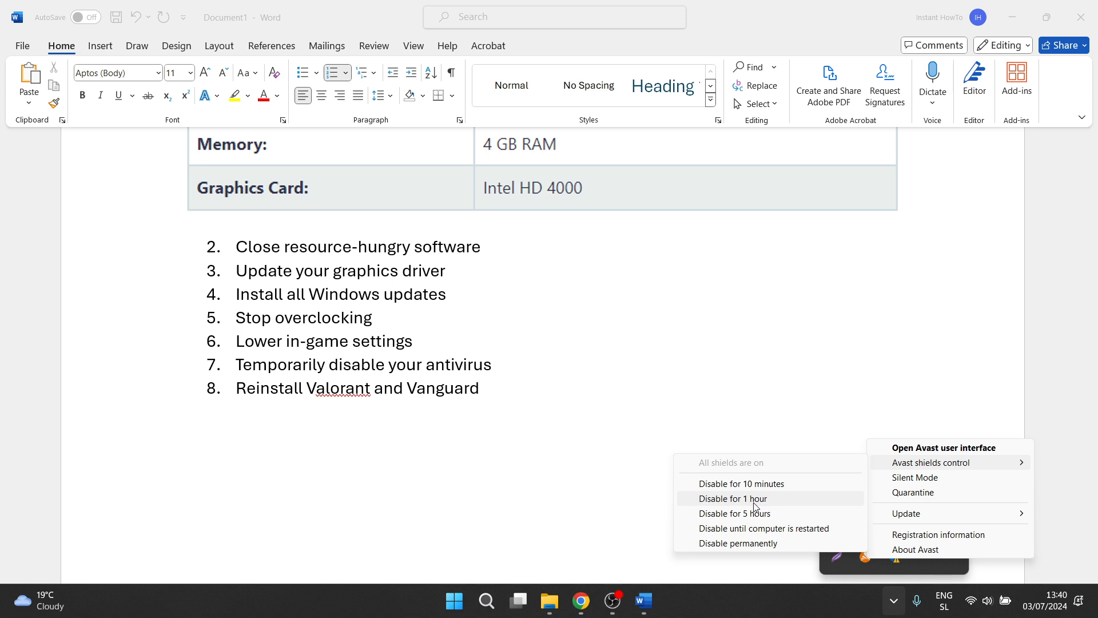
mouse_move(757, 526)
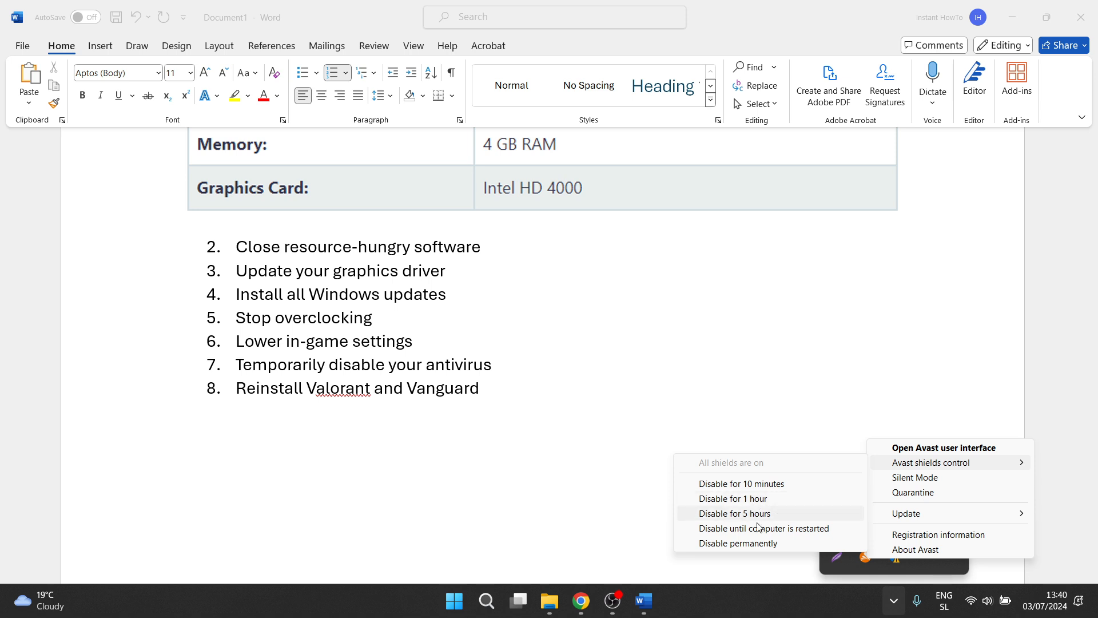
mouse_move(772, 560)
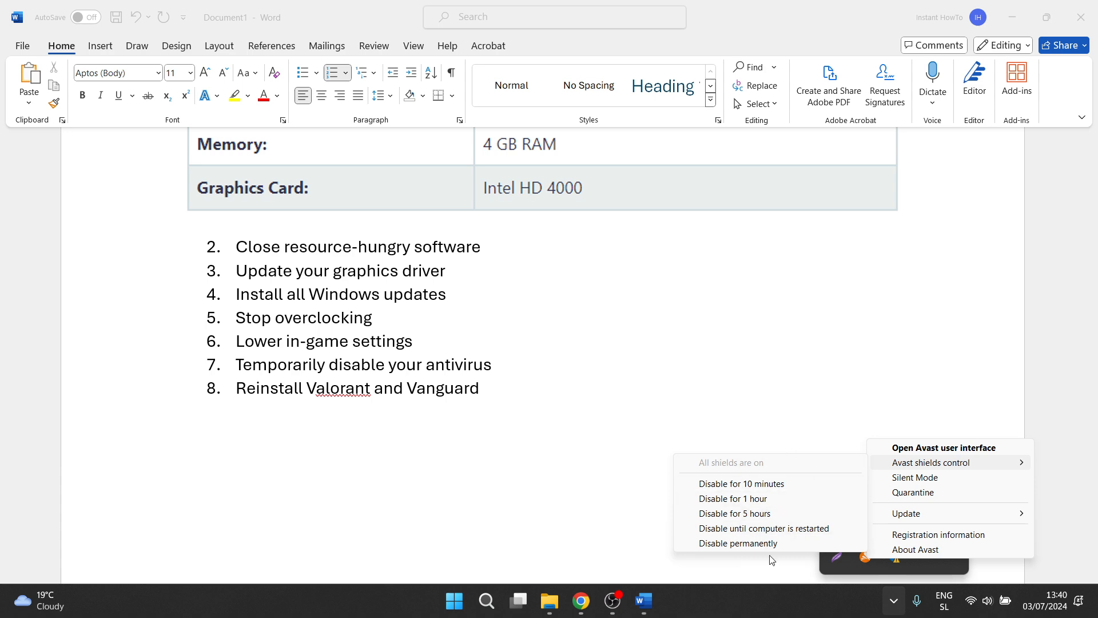
mouse_move(758, 423)
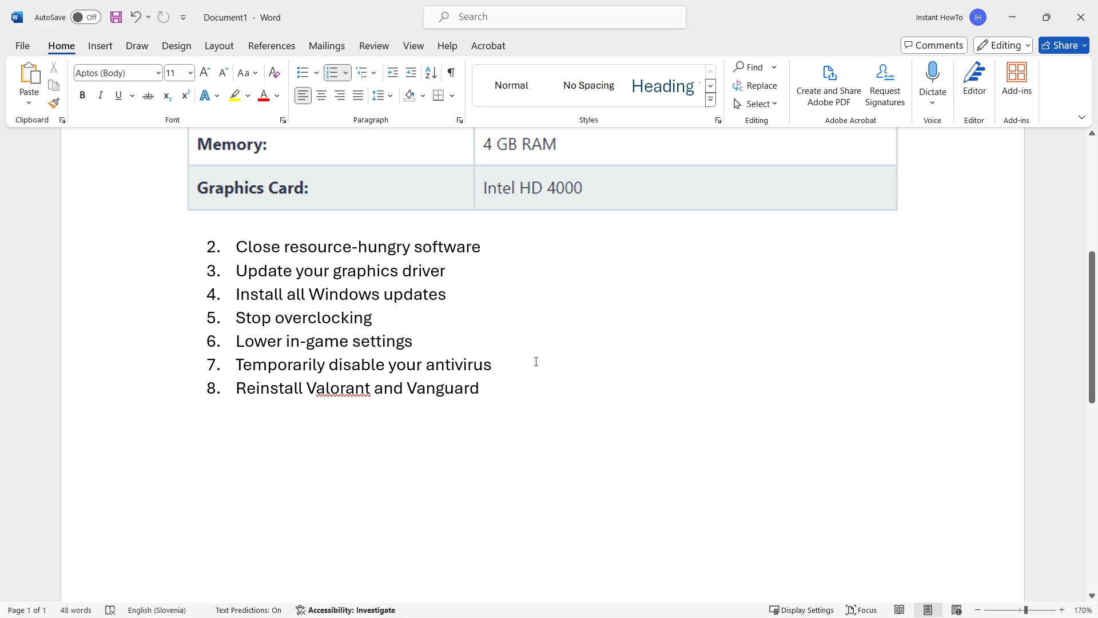
left_click(492, 364)
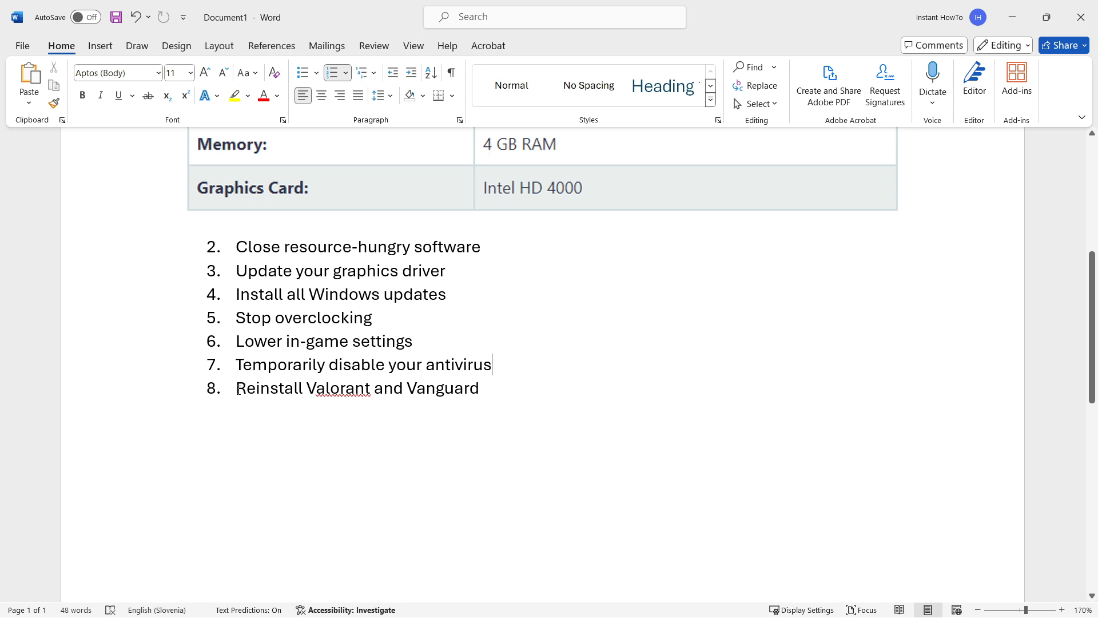
mouse_move(535, 382)
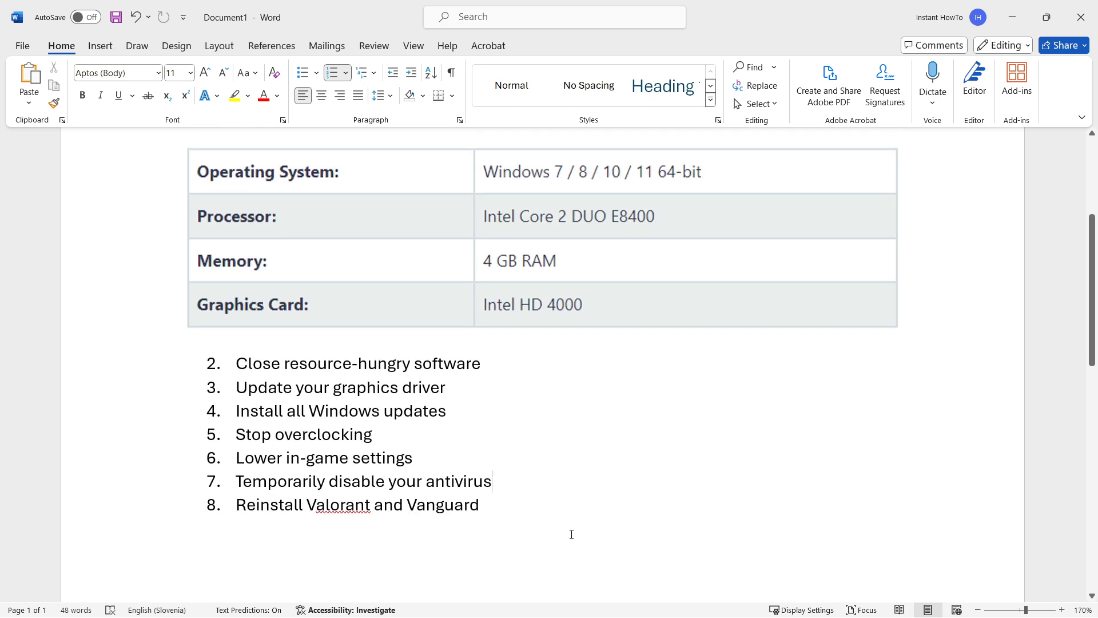
mouse_move(514, 410)
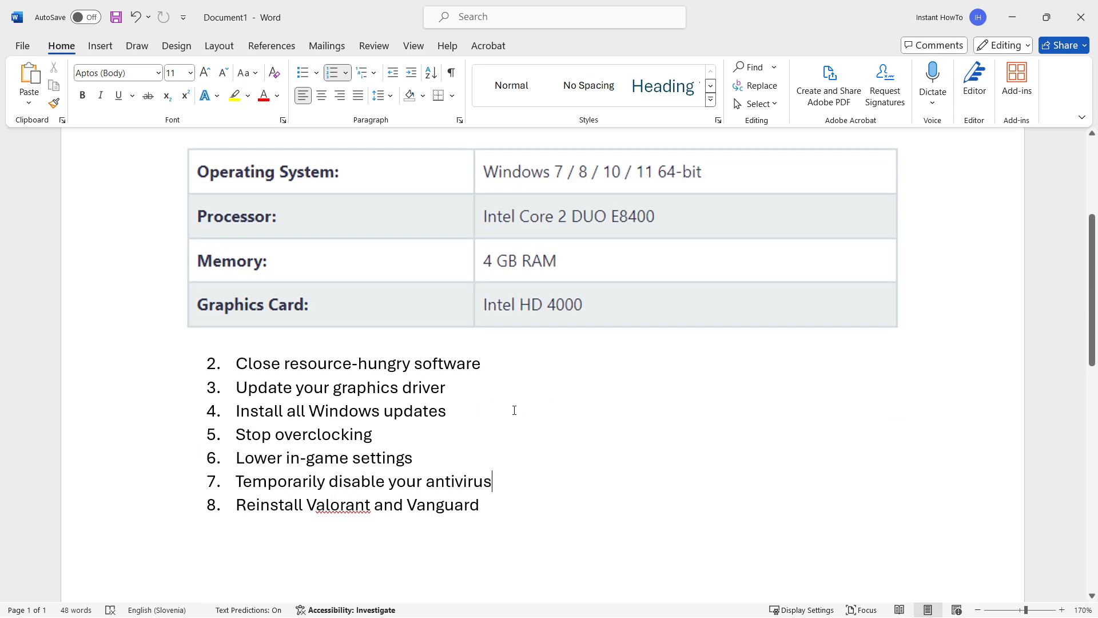
scroll("up", 3)
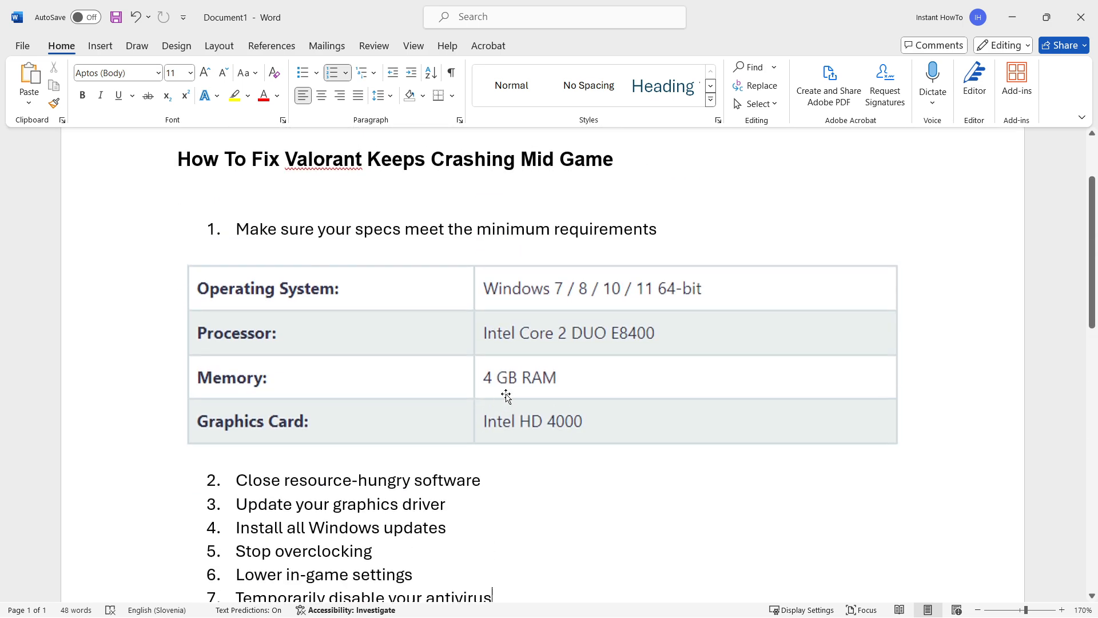